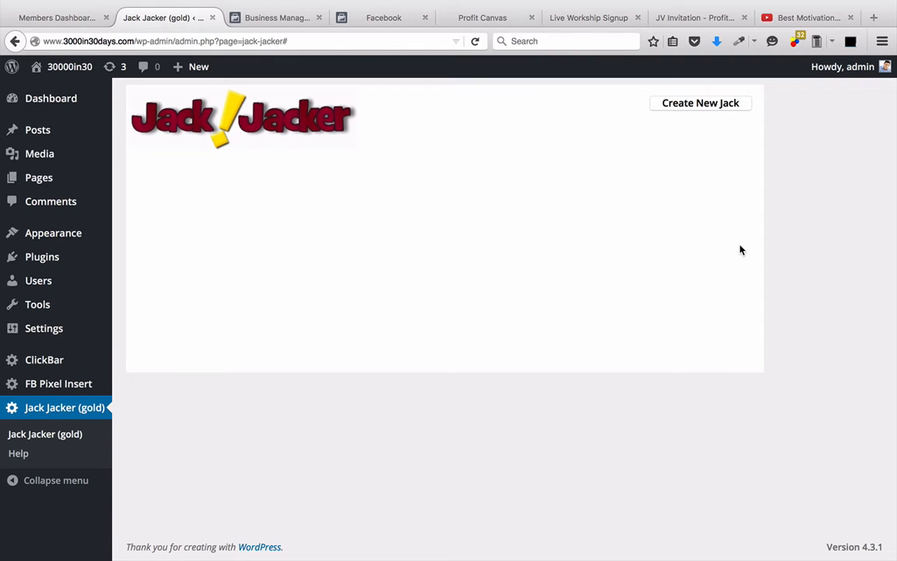
Start a new jack from the Create New Jack button.
click(701, 102)
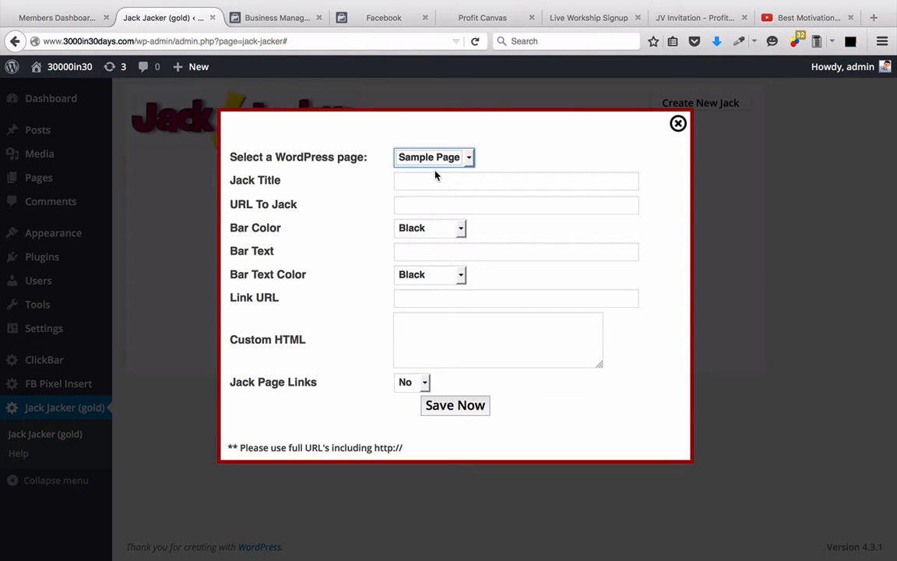
click(516, 180)
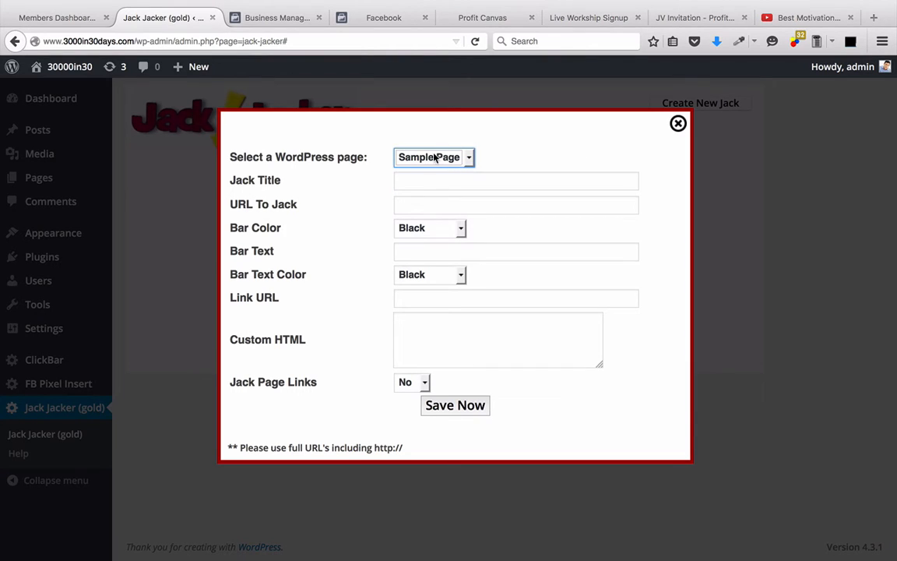
click(516, 181)
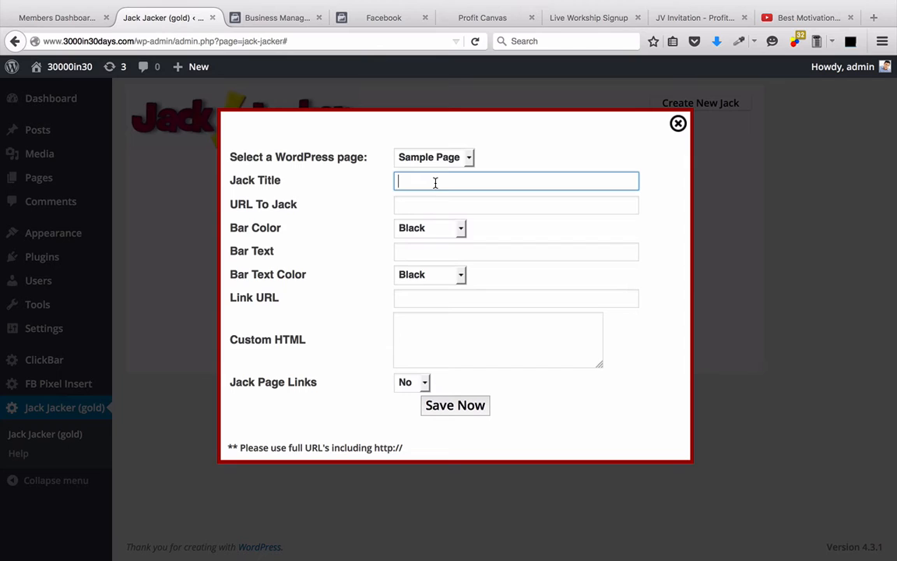
text(Get Access)
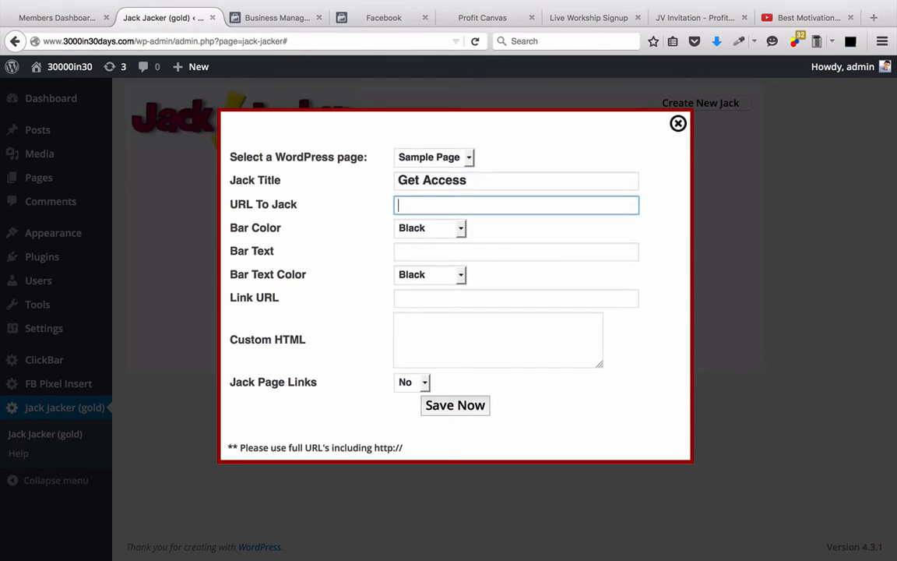
text(http://sam)
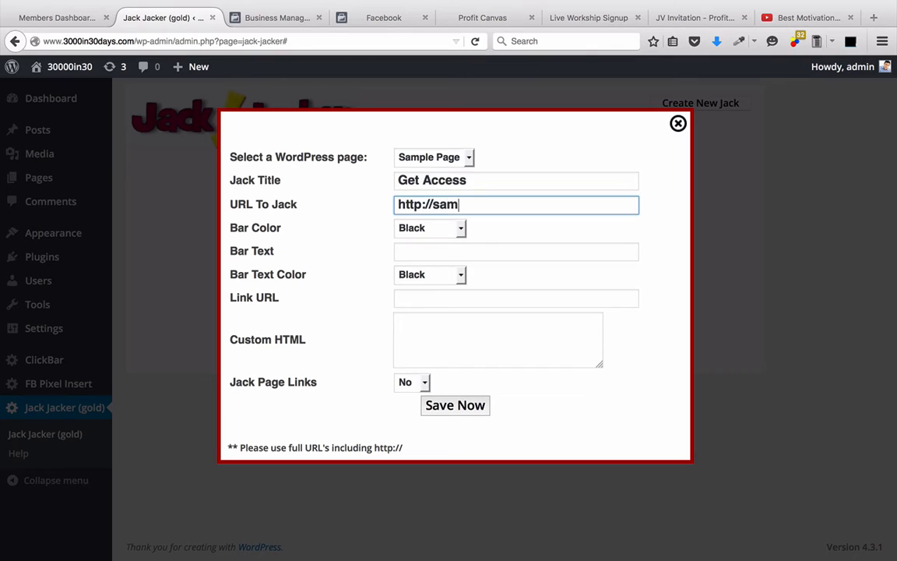
text(bakkercon)
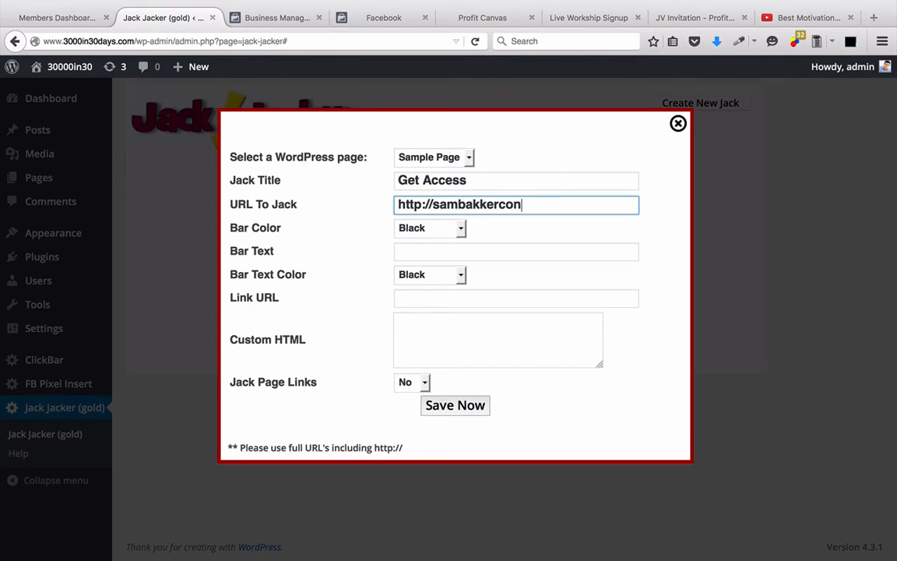
text(sulting.com)
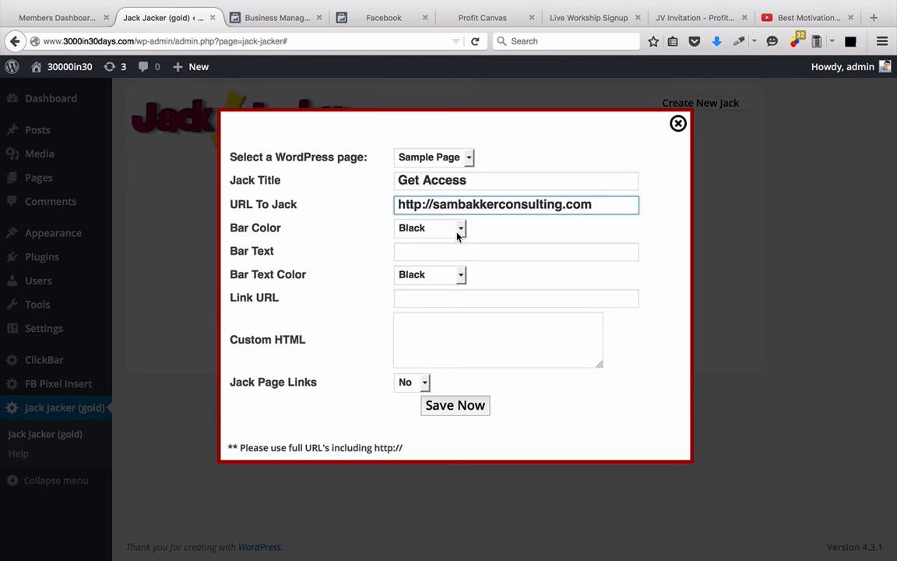
Set bar text 'Get Access Now', link URL to 3000in30days.com/join, and Jack Page Links to Yes.
text(Get Access Now)
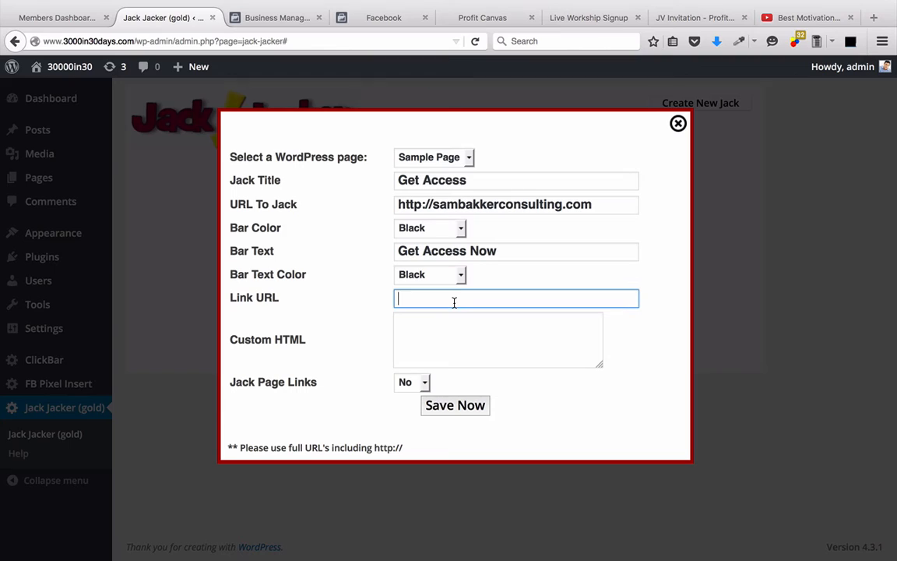
text(http://sambakekr)
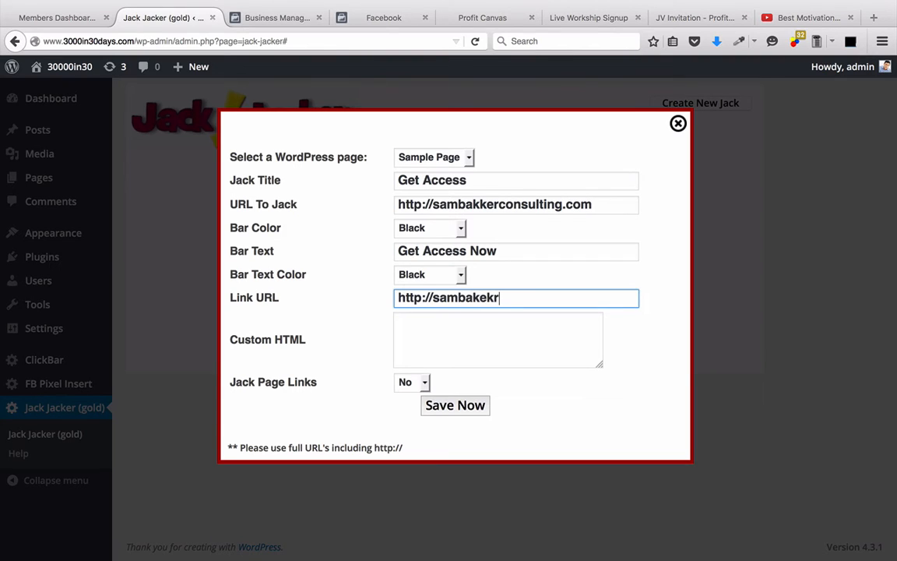
key(Backspace)
text(3000in30days.com/join)
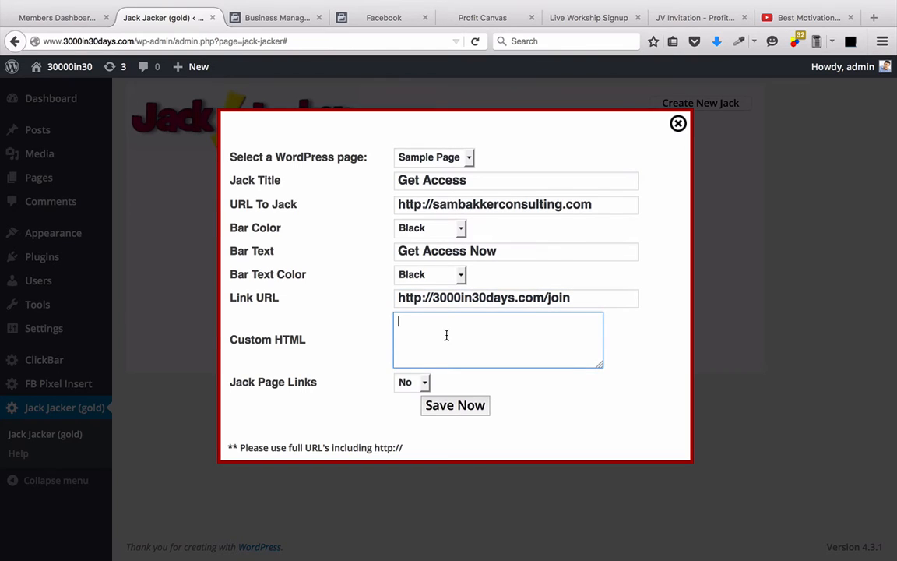
click(410, 382)
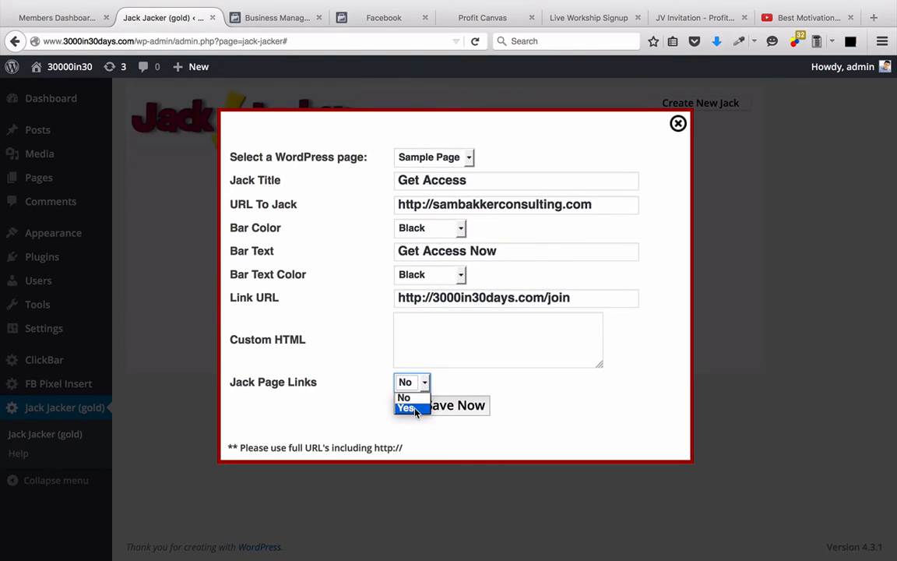
click(407, 408)
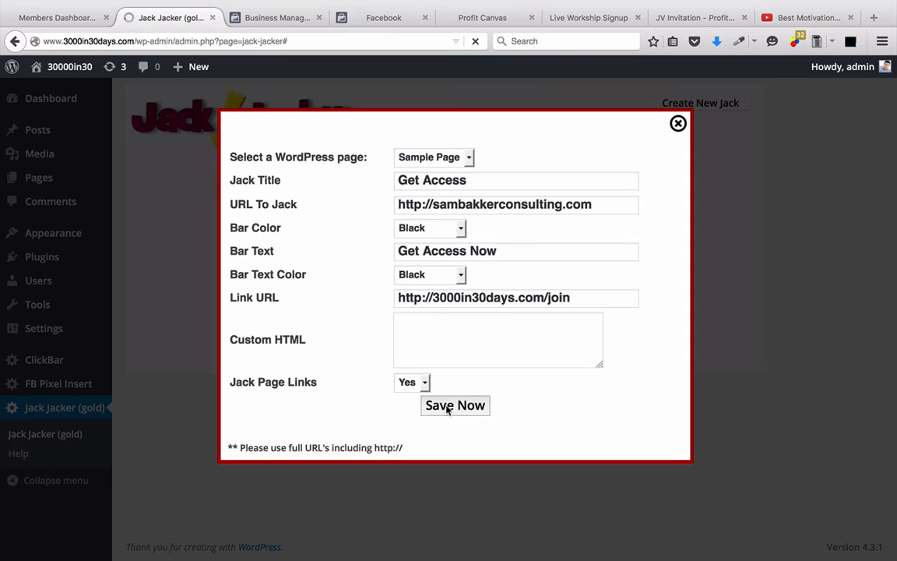
Save the Get Access jack and view its live framed page.
click(454, 405)
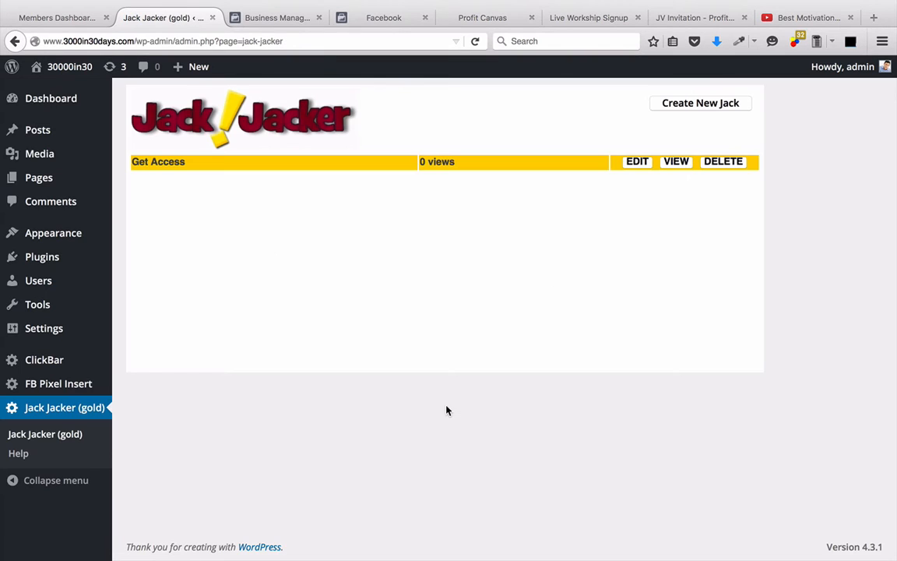
mouse_move(677, 165)
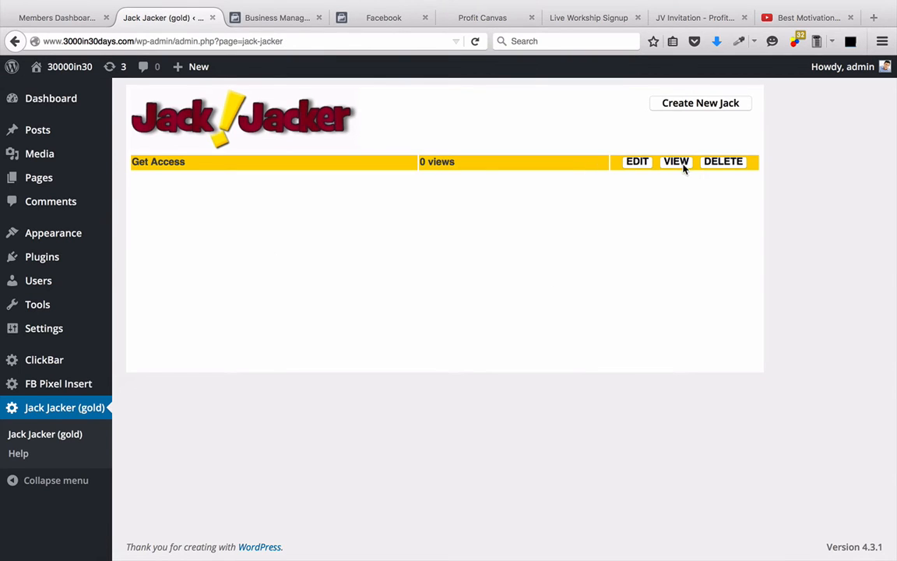
click(676, 161)
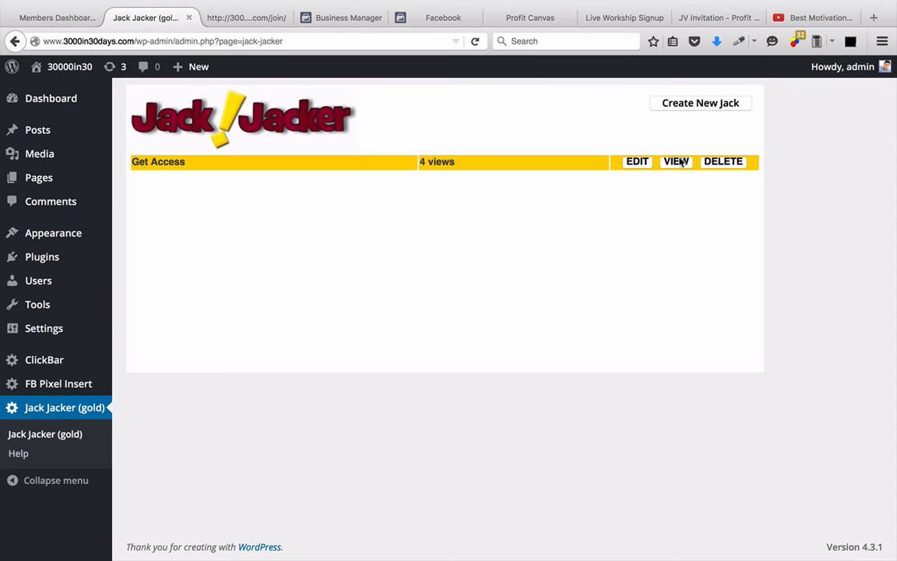
click(675, 161)
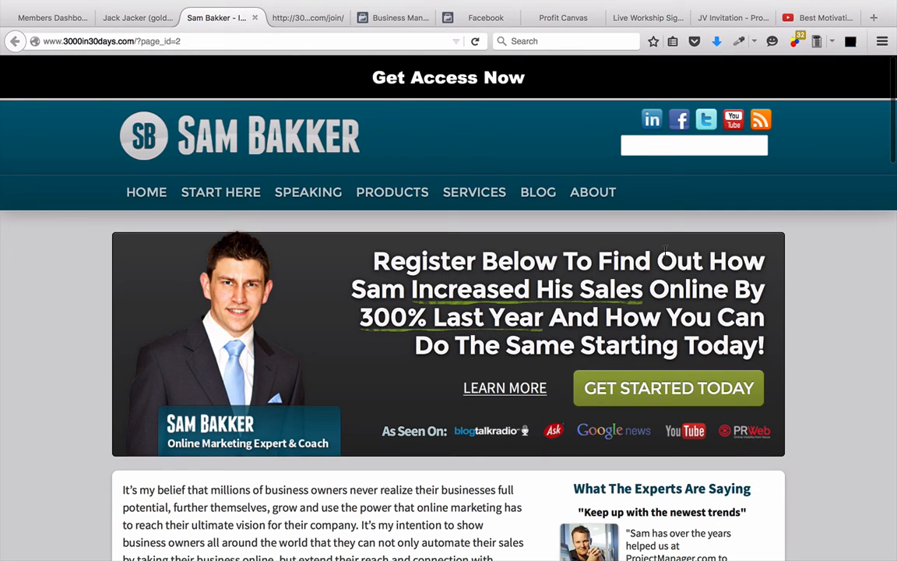
mouse_move(446, 90)
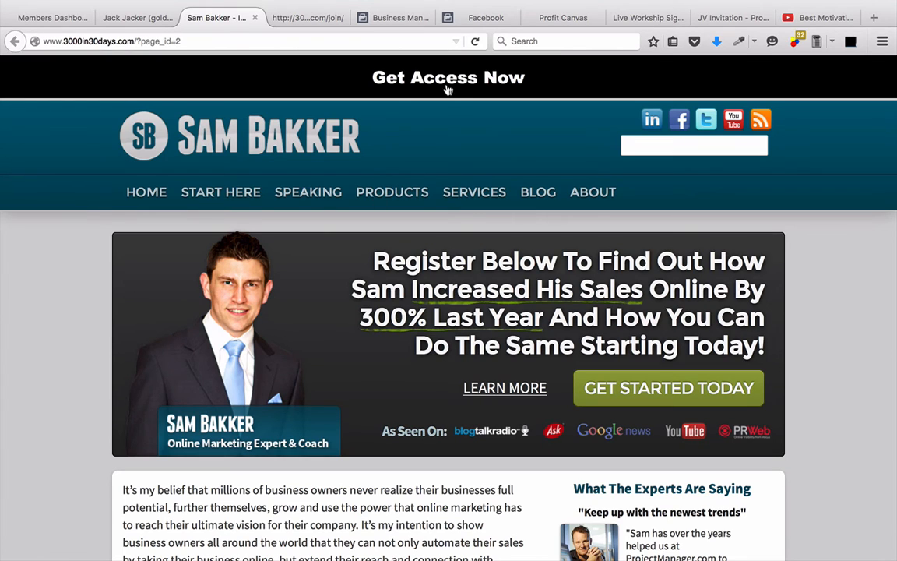
mouse_move(456, 228)
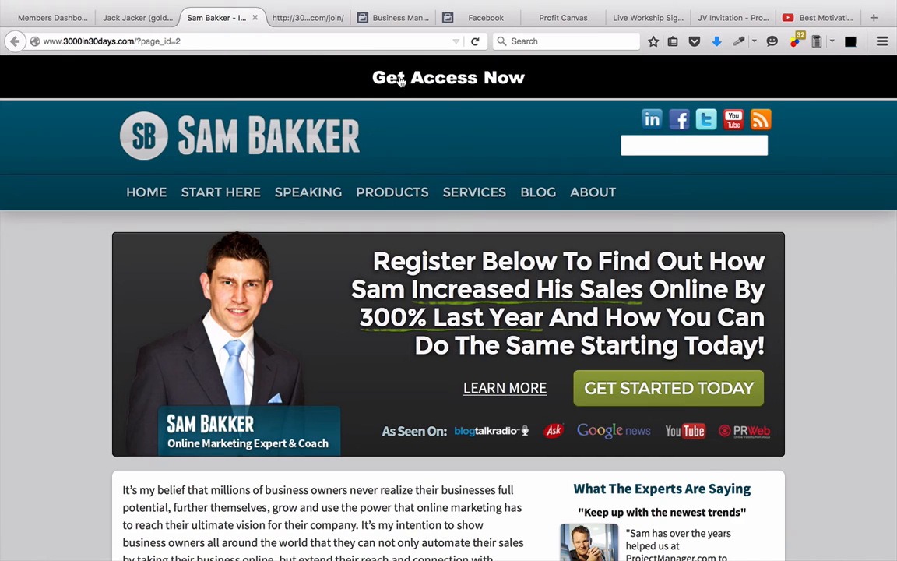
mouse_move(238, 239)
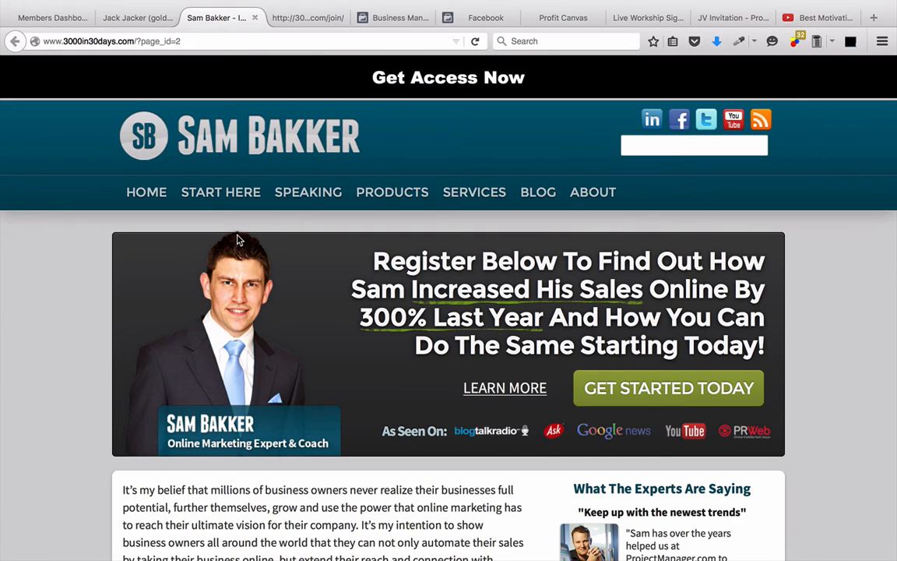
mouse_move(318, 271)
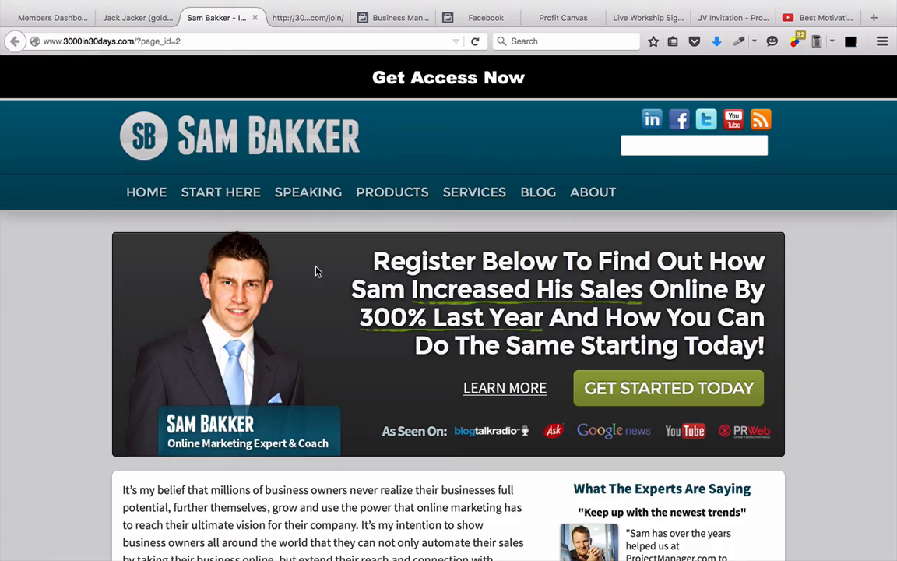
mouse_move(438, 111)
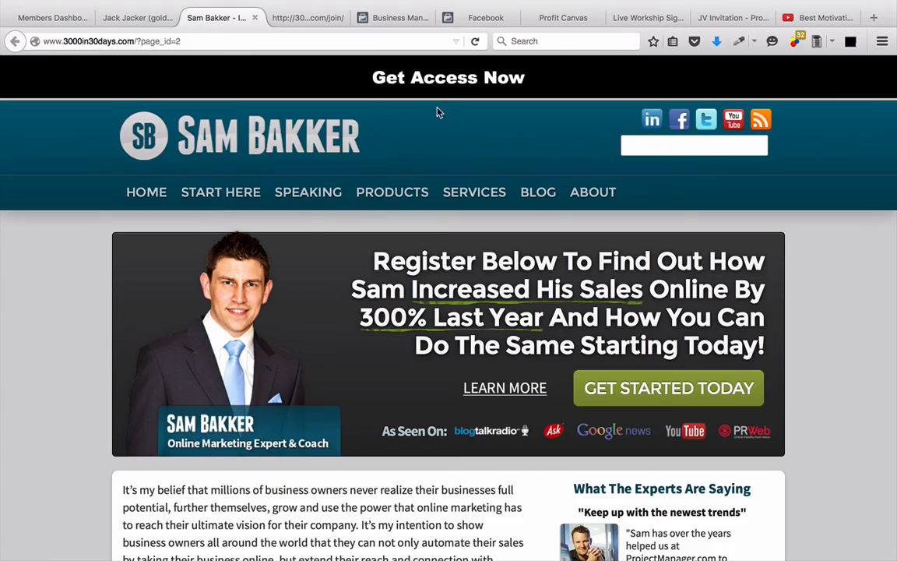
scroll(down, 3)
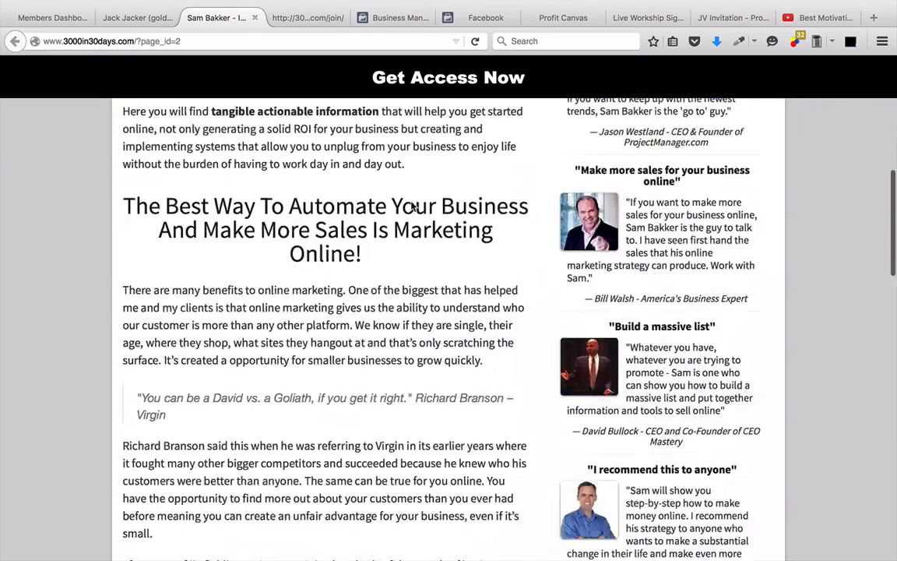
scroll(up, 3)
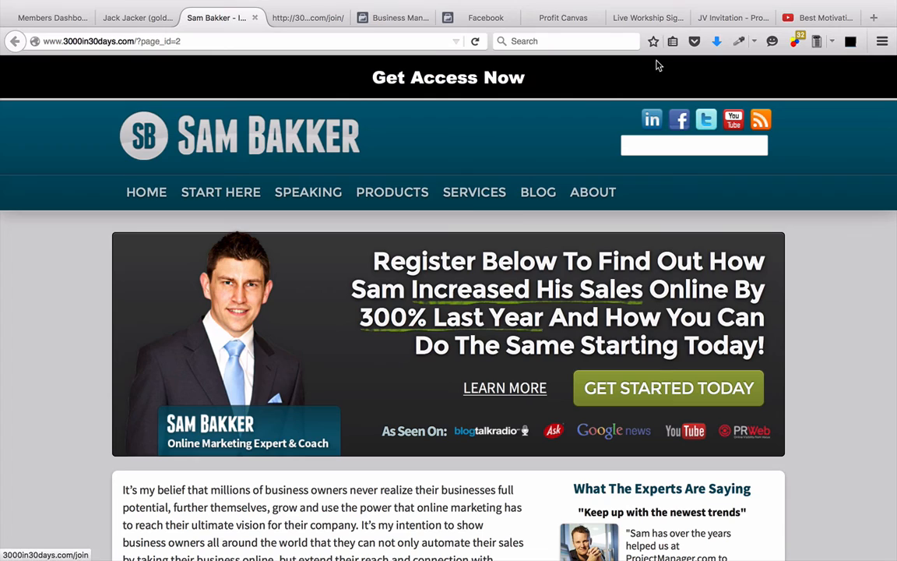
mouse_move(572, 56)
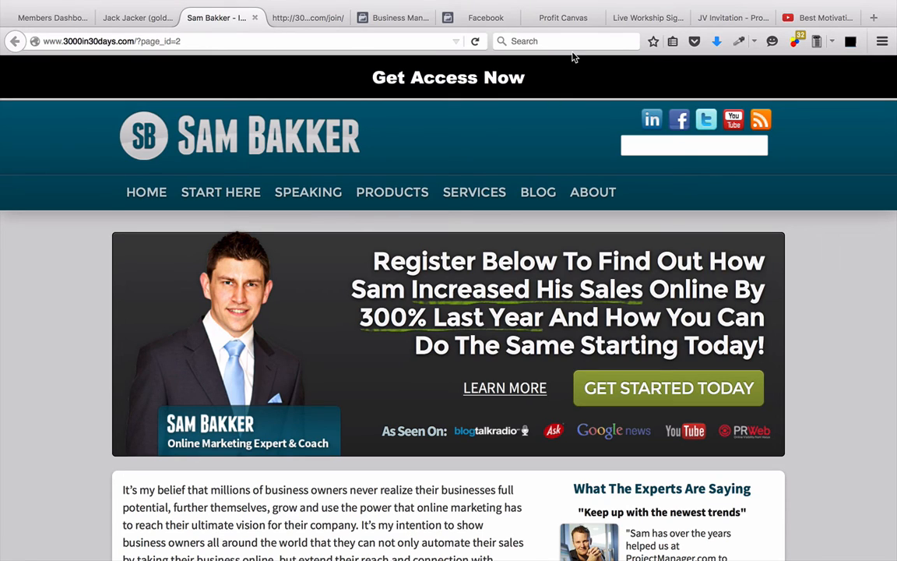